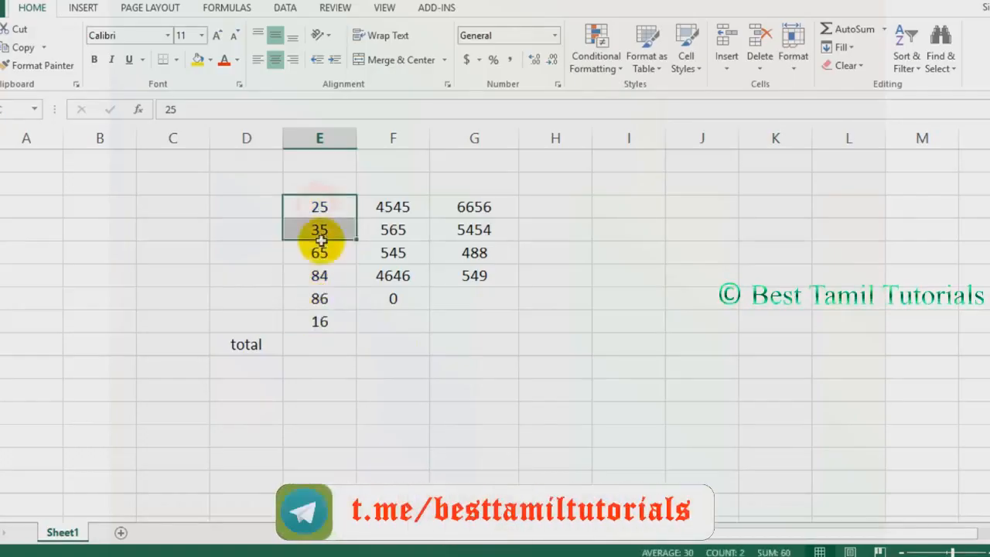
# AutoSum column E to 311 in the total row and column F to 10301.
pyautogui.moveTo(319, 229); pyautogui.dragTo(319, 320)
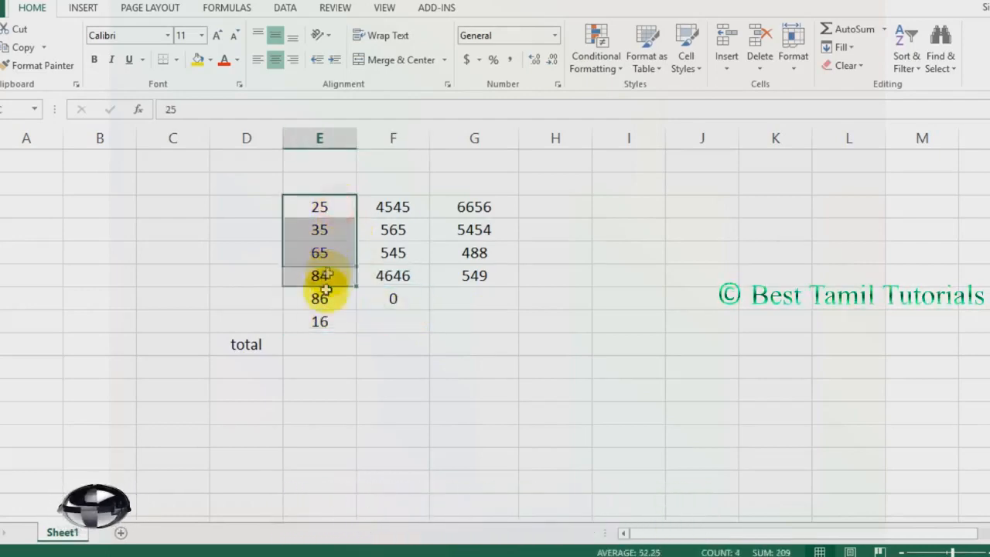
pyautogui.moveTo(318, 275); pyautogui.dragTo(318, 320)
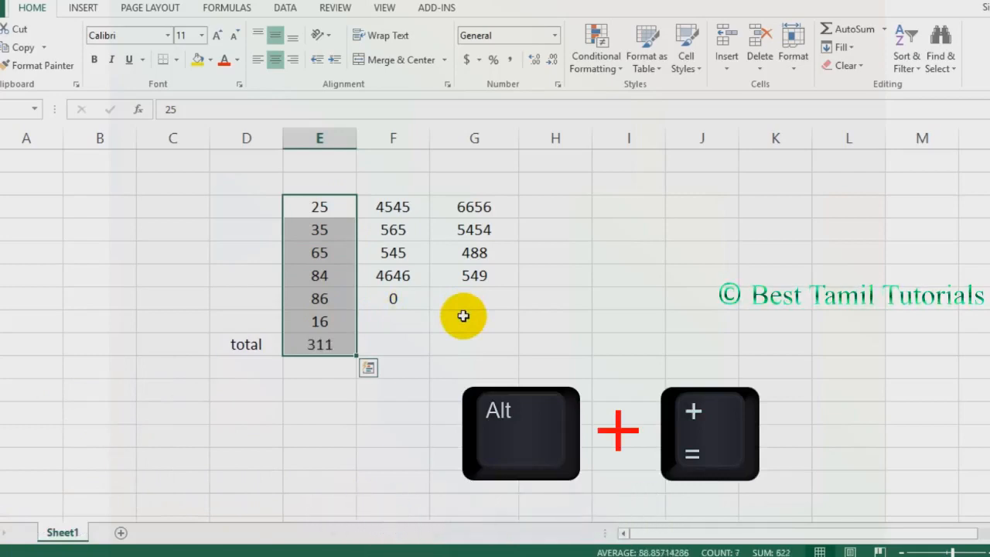
pyautogui.click(393, 207)
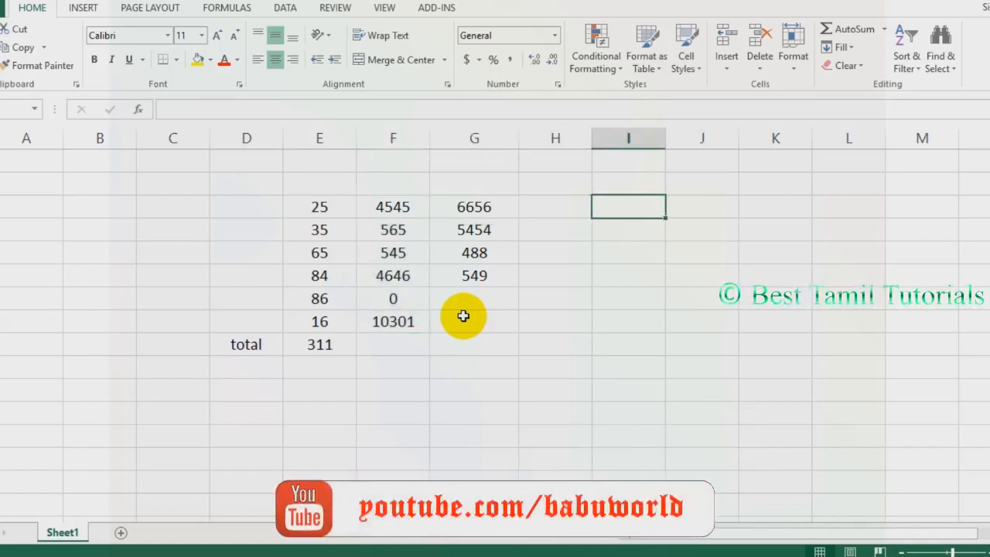
# Enter the current time 4:12 PM in column I and commit it.
pyautogui.press('Ctrl+Shift+;')
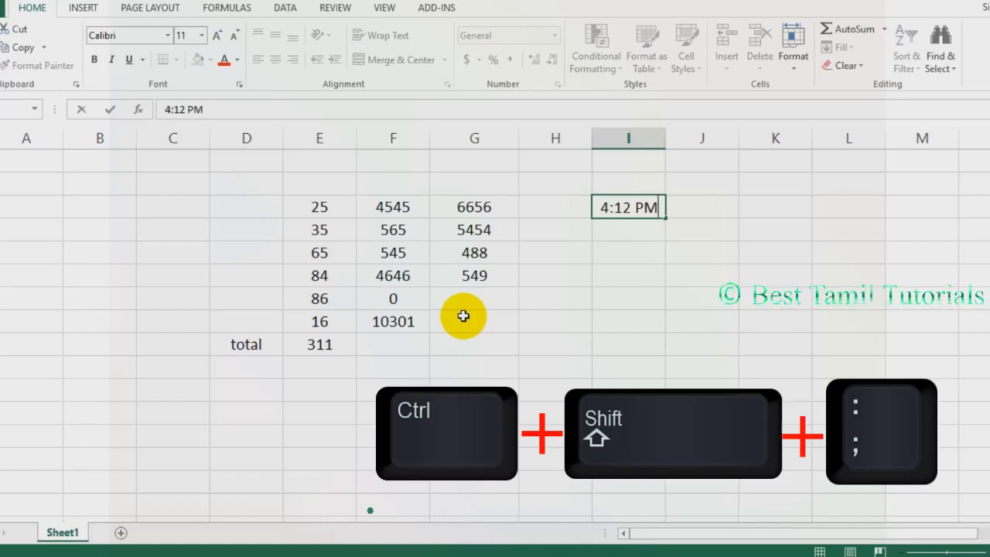
pyautogui.press('Enter')
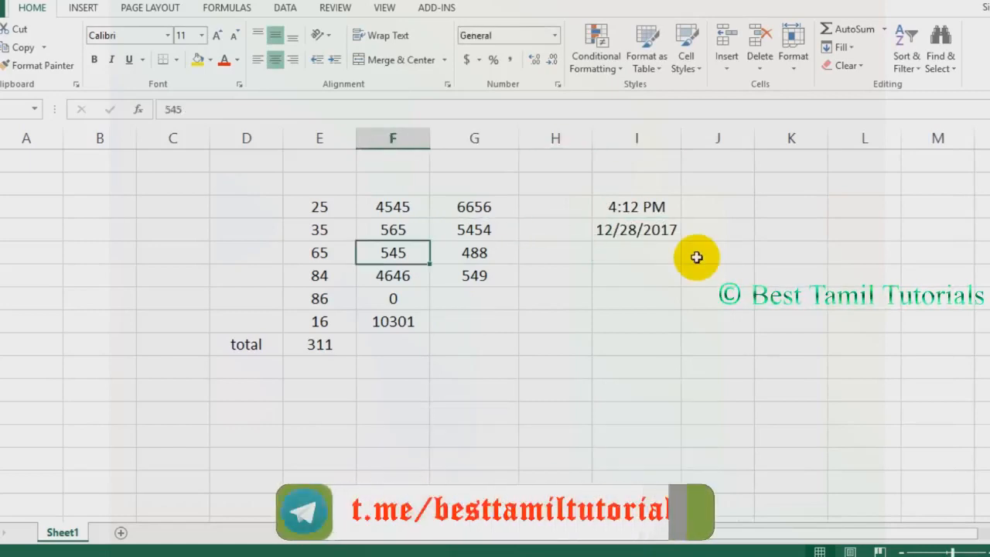
pyautogui.press('shift')
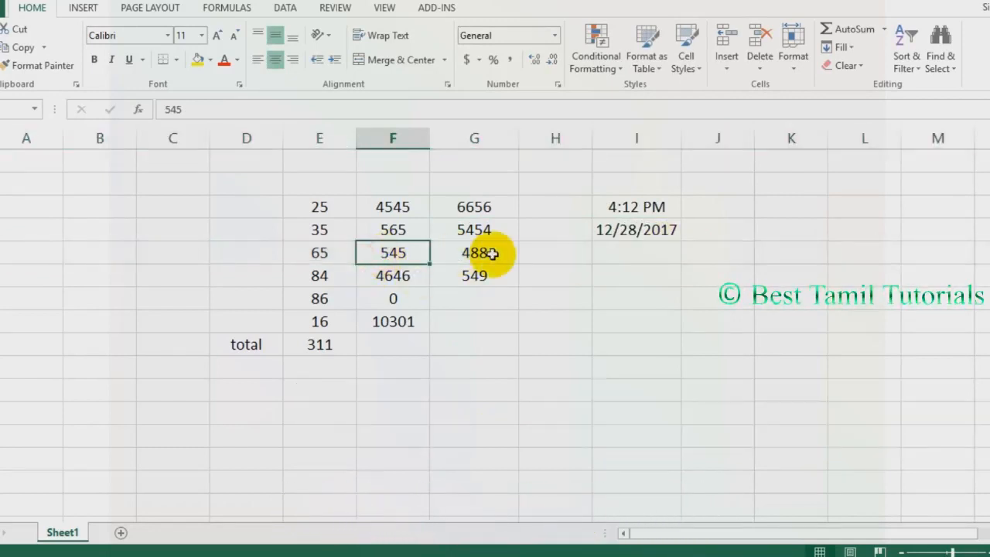
pyautogui.click(393, 137)
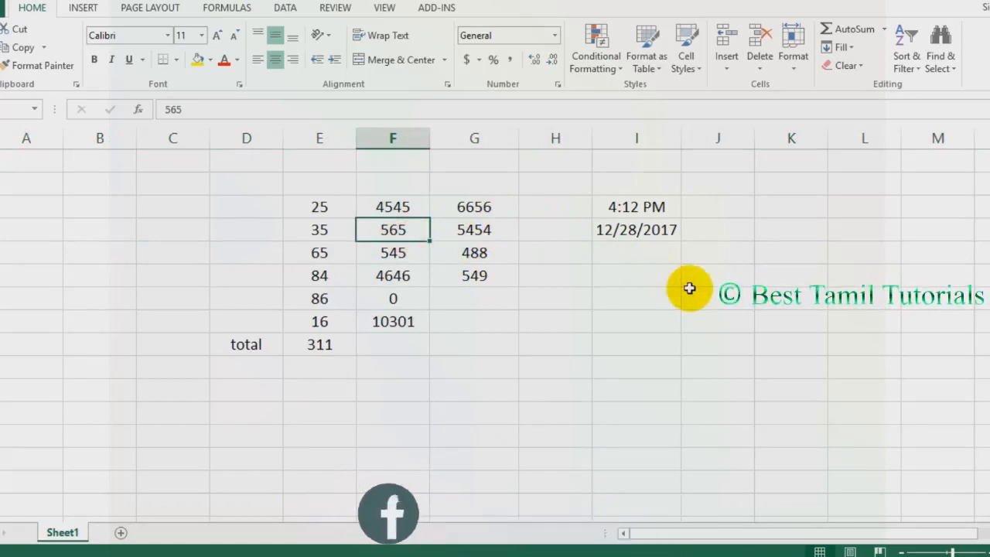
pyautogui.press('ctrl+0')
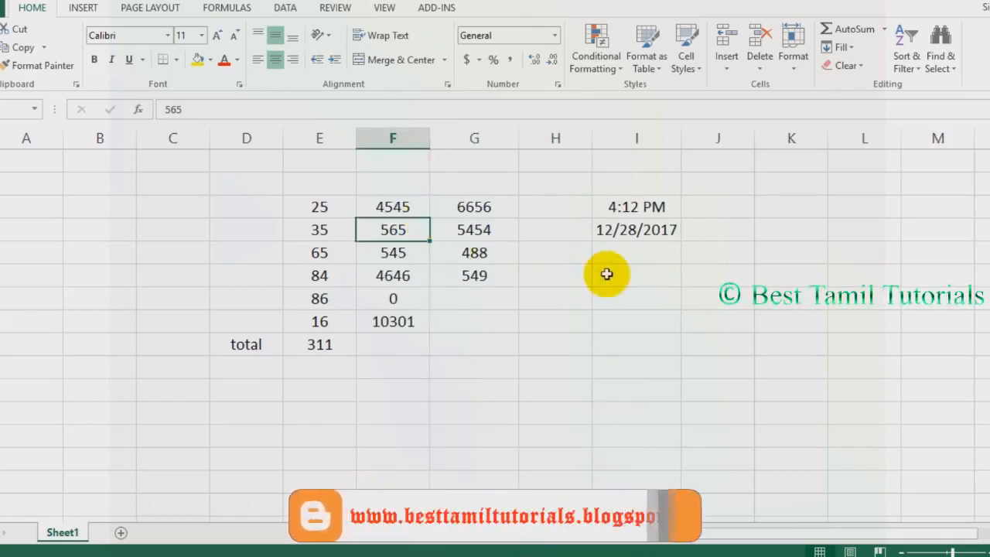
# Hide the row holding 35, 565, 5454 and the date with Ctrl+9, then start typing 'best'.
pyautogui.press('ctrl+9')
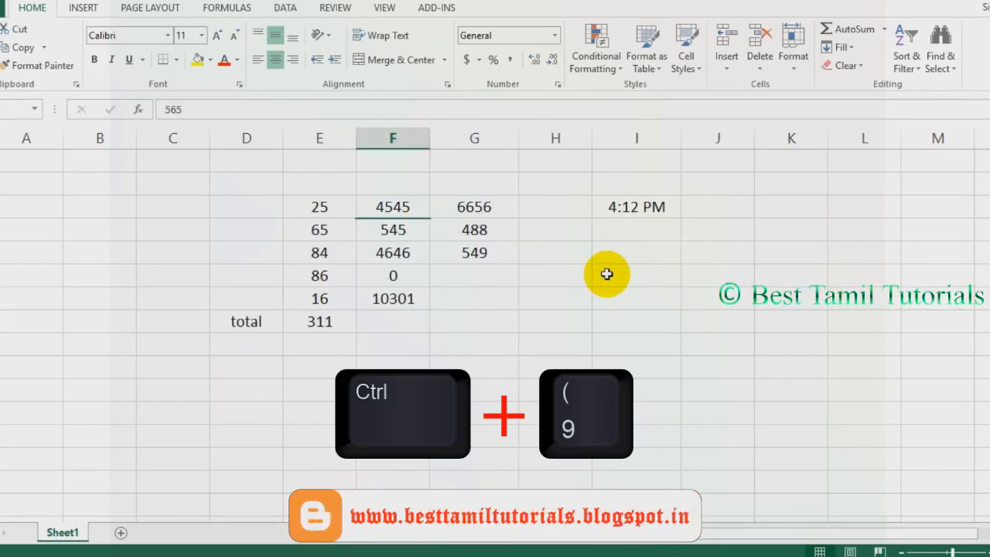
pyautogui.write('best')
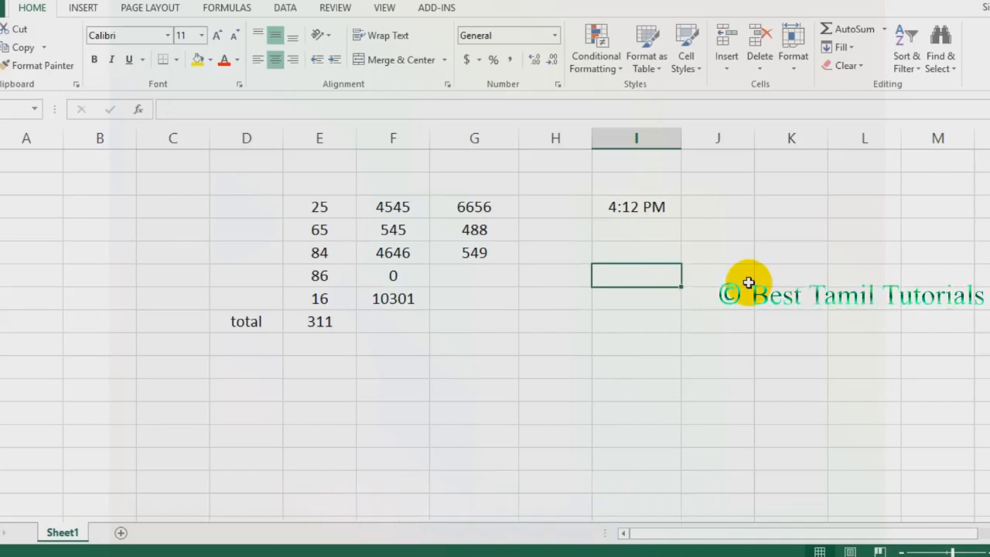
# Fill a column I cell with 'best', 'tamil' and 'tutor' on separate lines.
pyautogui.write('best')
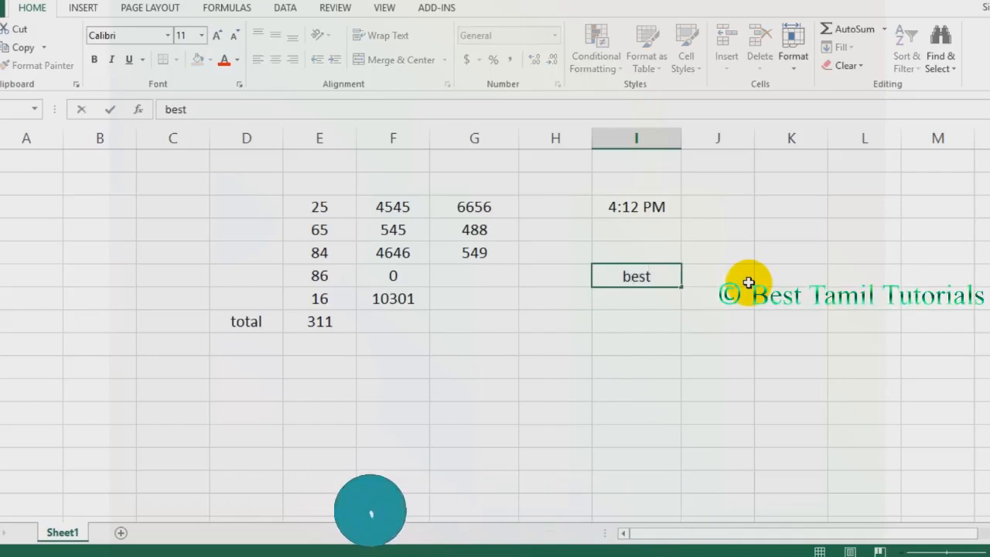
pyautogui.press('alt+enter')
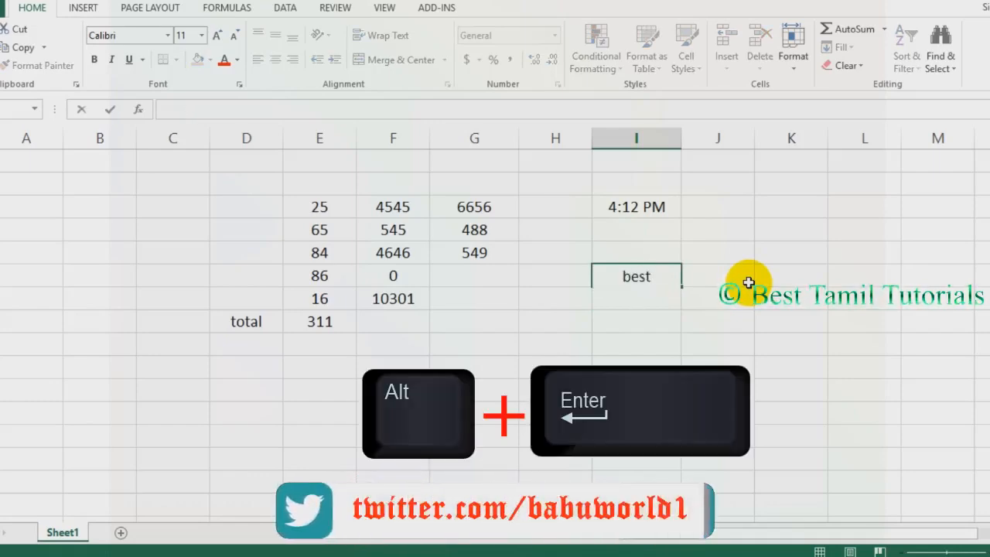
pyautogui.write('ta')
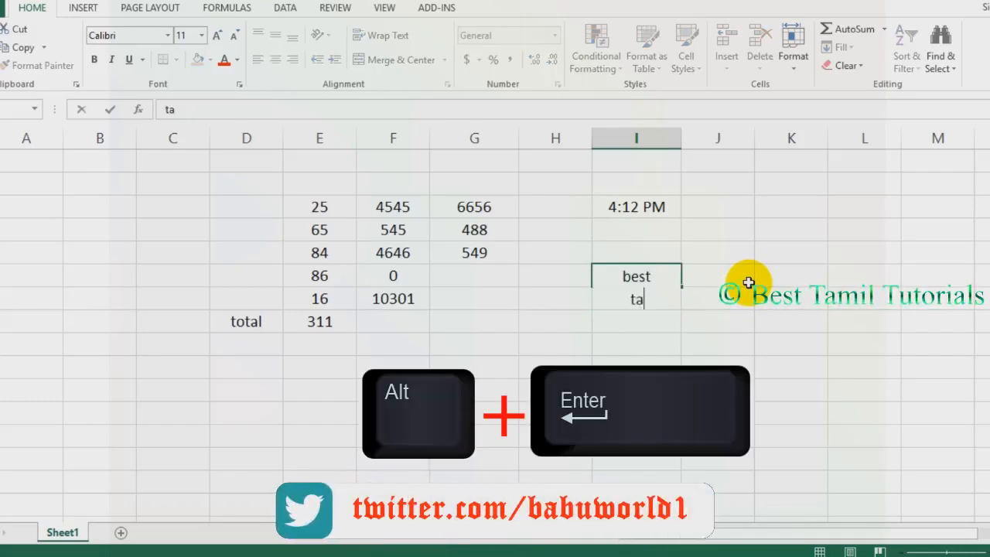
pyautogui.write('mil')
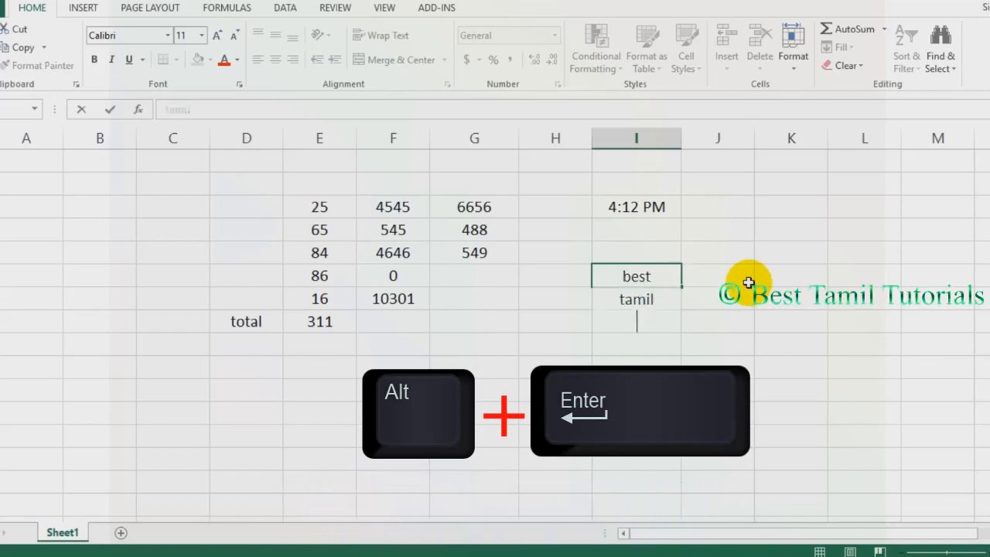
pyautogui.write('tutor')
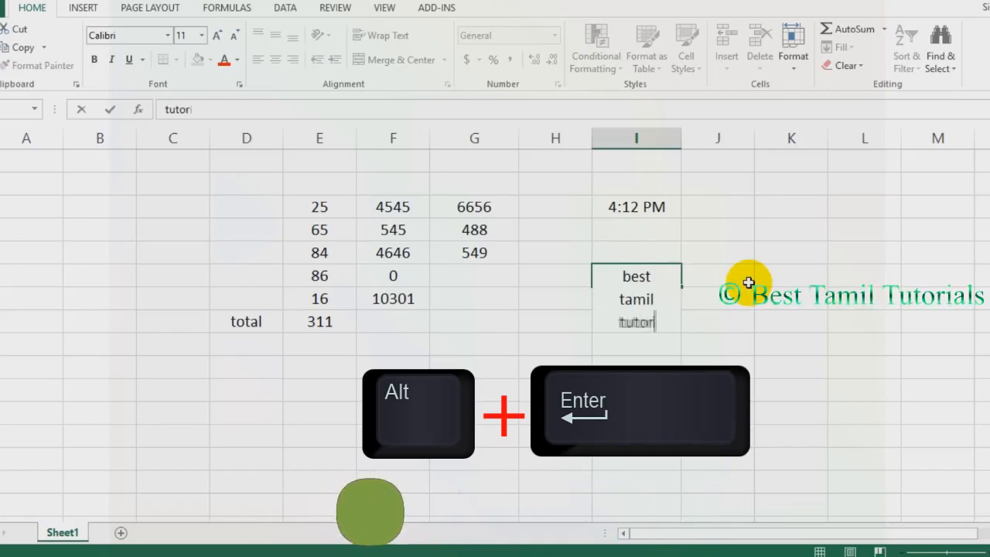